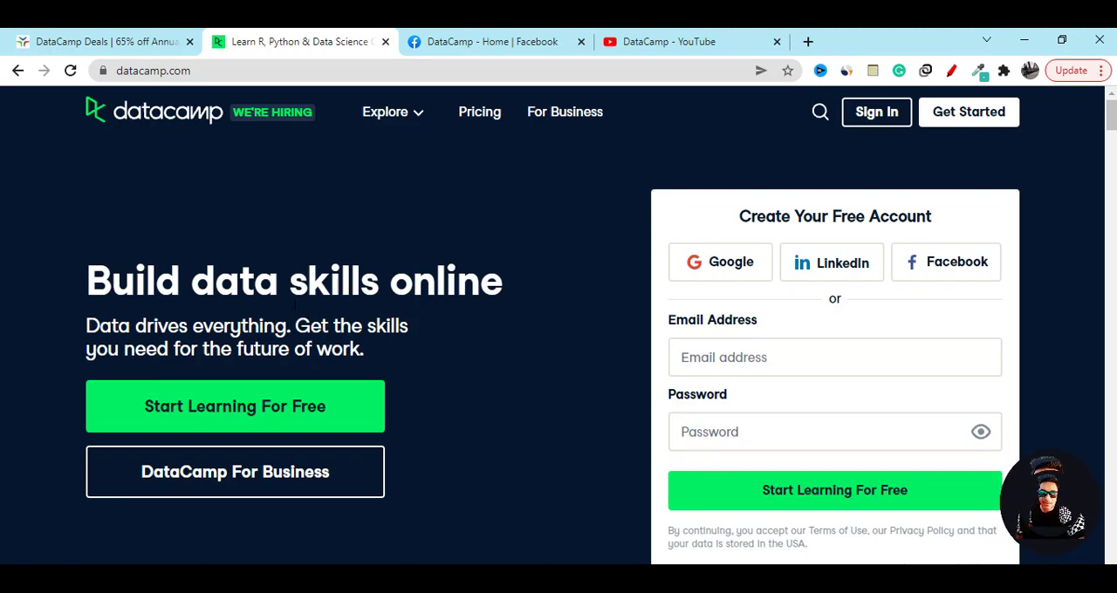
{"action": "mouse_move", "coordinate": [509, 346]}
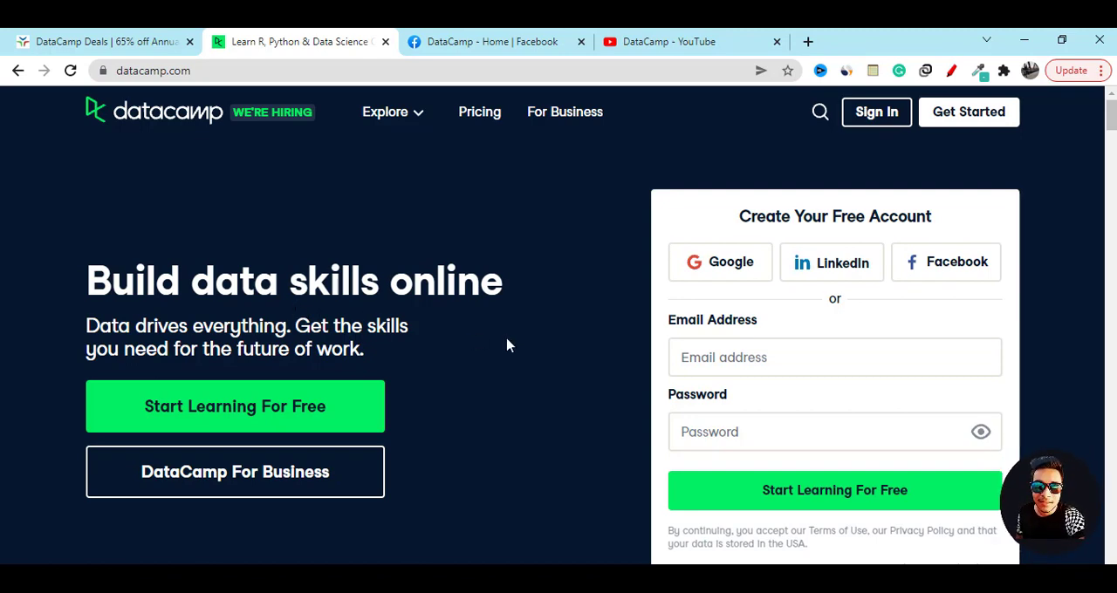
{"action": "mouse_move", "coordinate": [486, 461]}
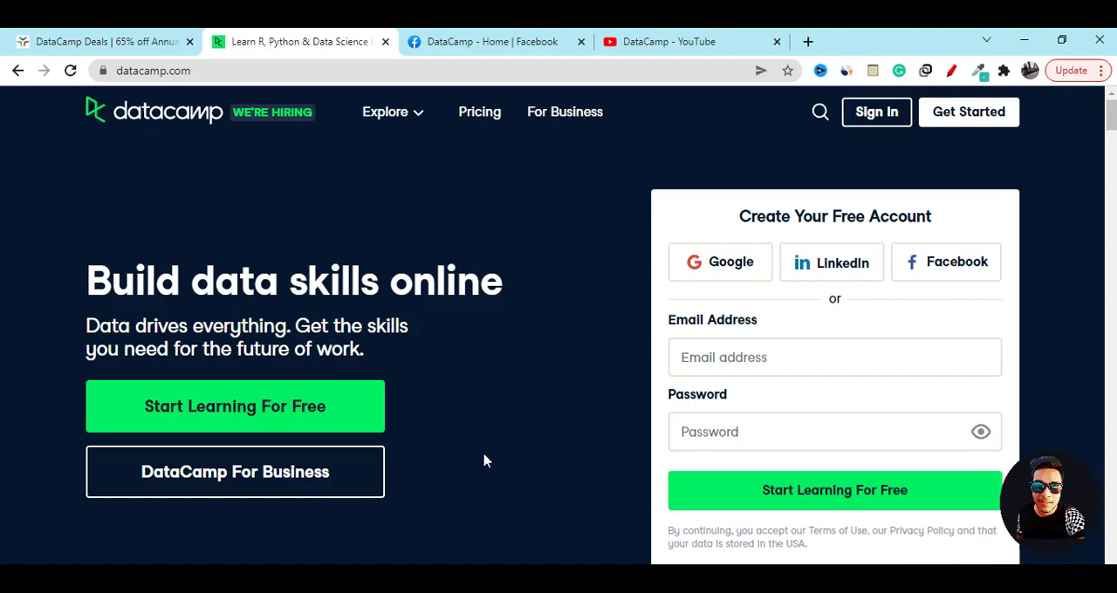
Step: Scroll through the datacamp.com homepage twice, returning to the top
{"action": "scroll", "scroll_direction": "down", "scroll_amount": 3}
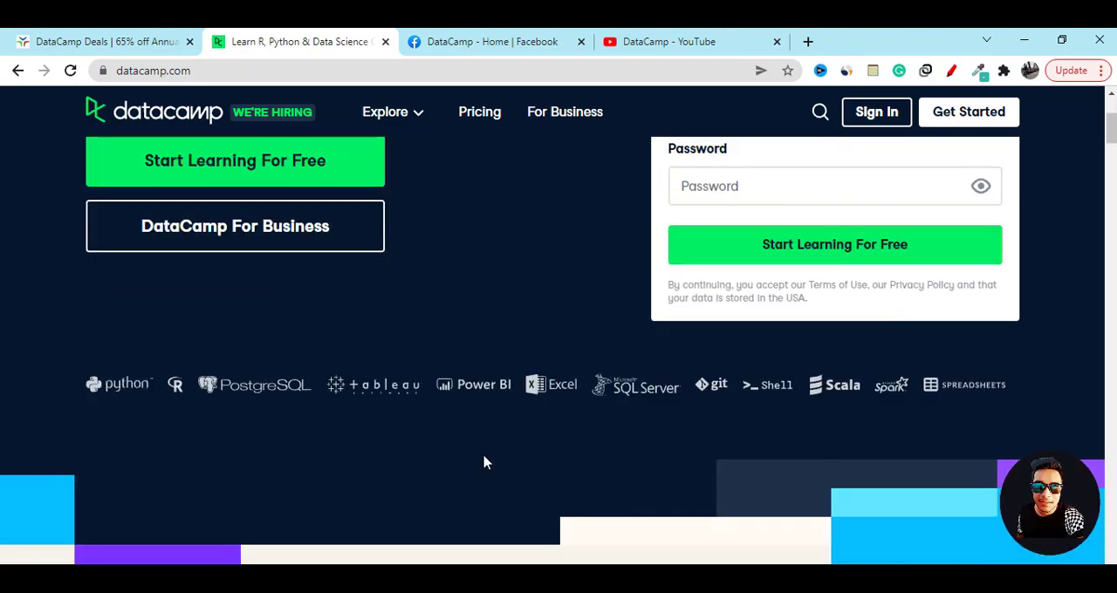
{"action": "scroll", "scroll_direction": "up", "scroll_amount": 3}
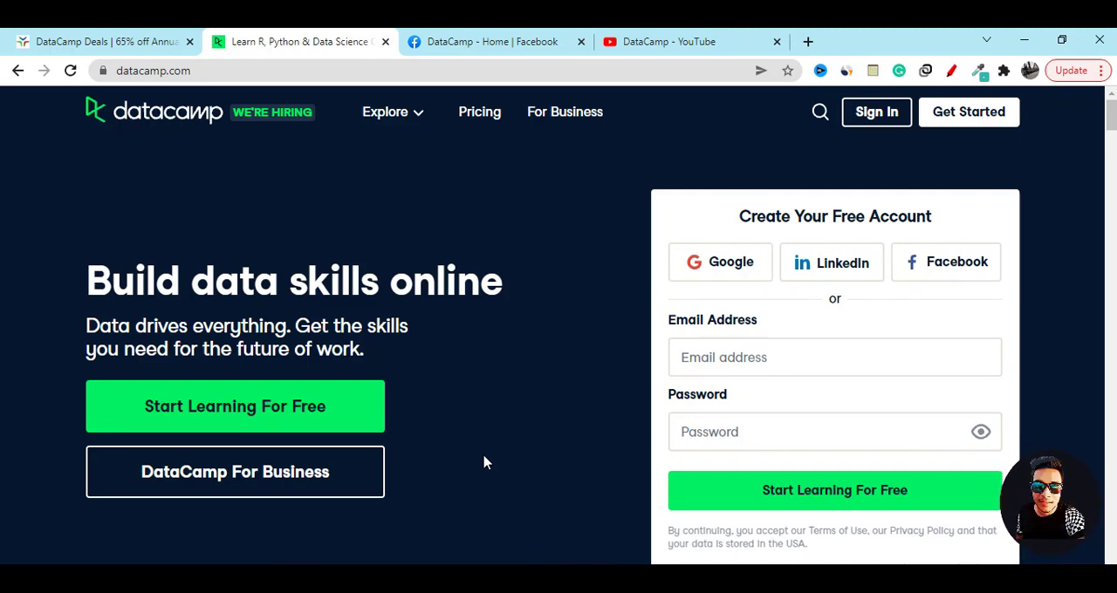
{"action": "scroll", "scroll_direction": "down", "scroll_amount": 3}
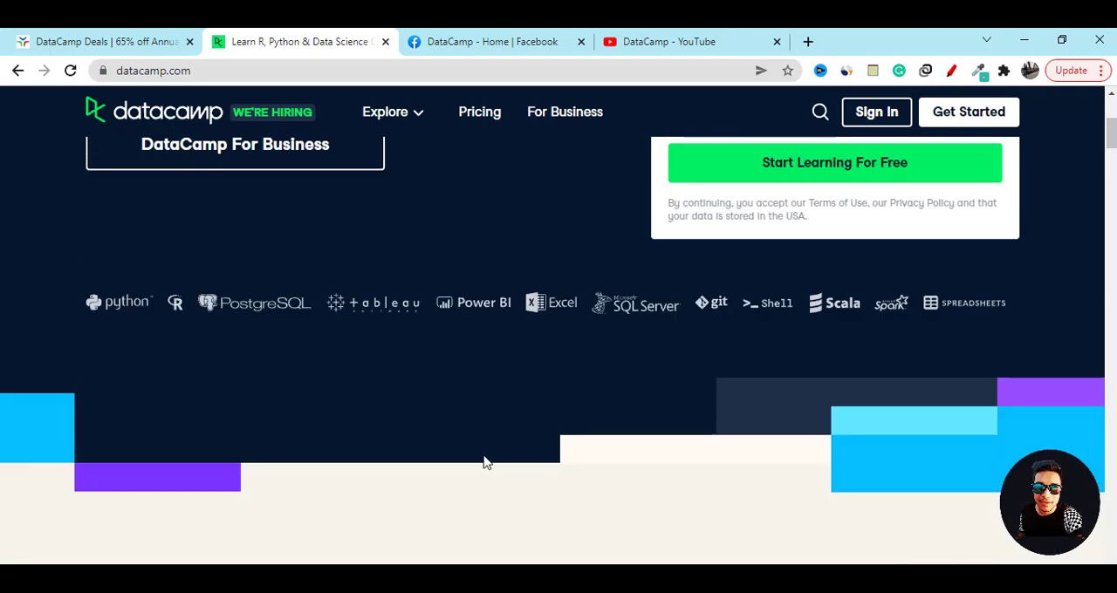
{"action": "scroll", "scroll_direction": "up", "scroll_amount": 3}
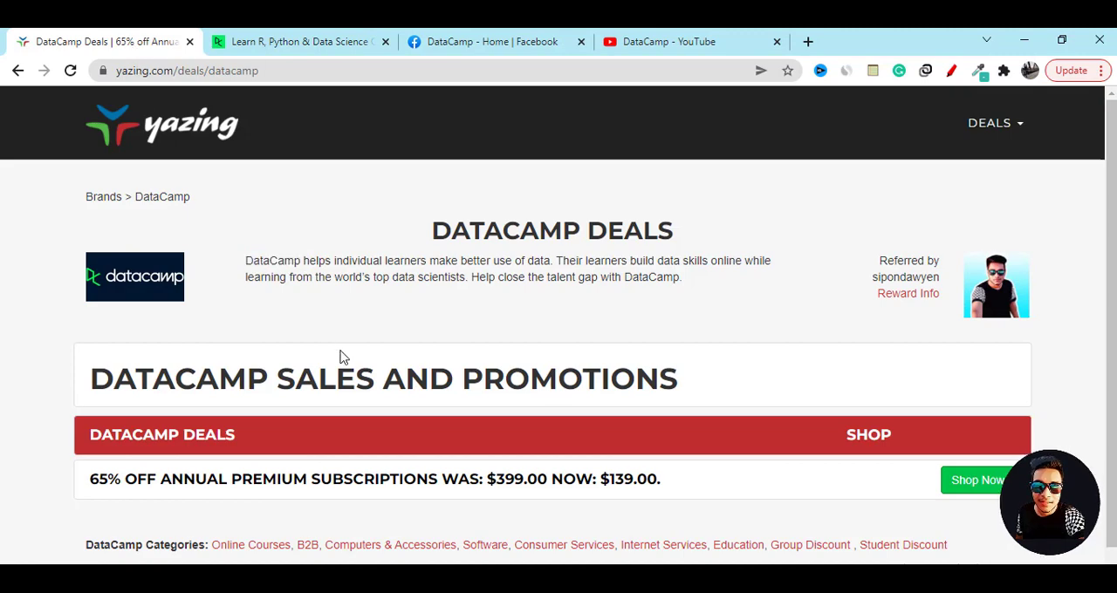
Step: Highlight '65% OFF' on the Yazing deals page and shop the annual premium deal
{"action": "scroll", "scroll_direction": "down", "scroll_amount": 3}
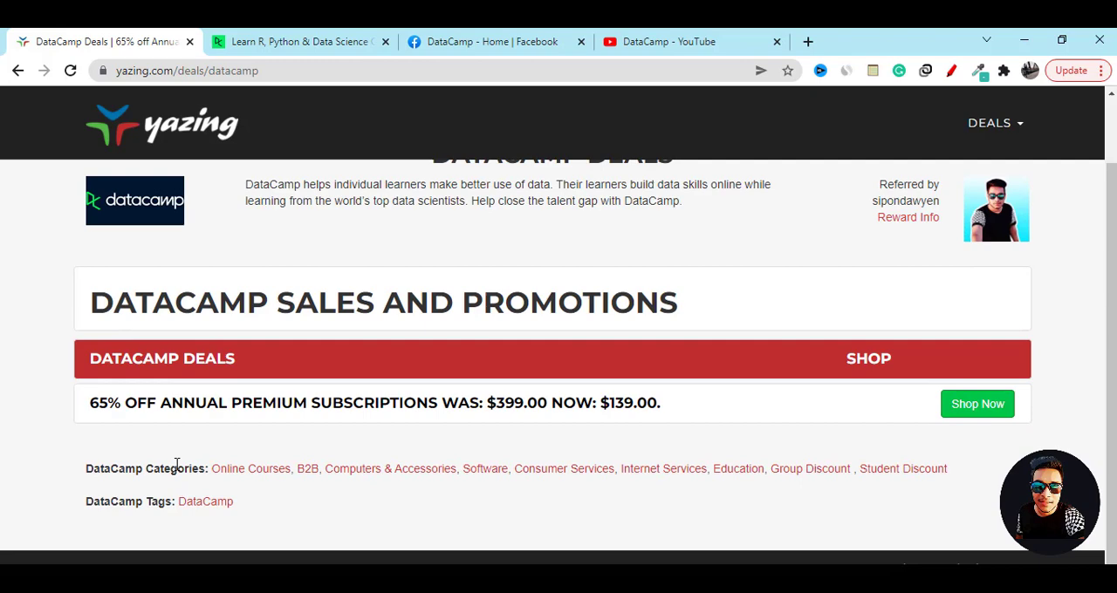
{"action": "double_click", "coordinate": [122, 402]}
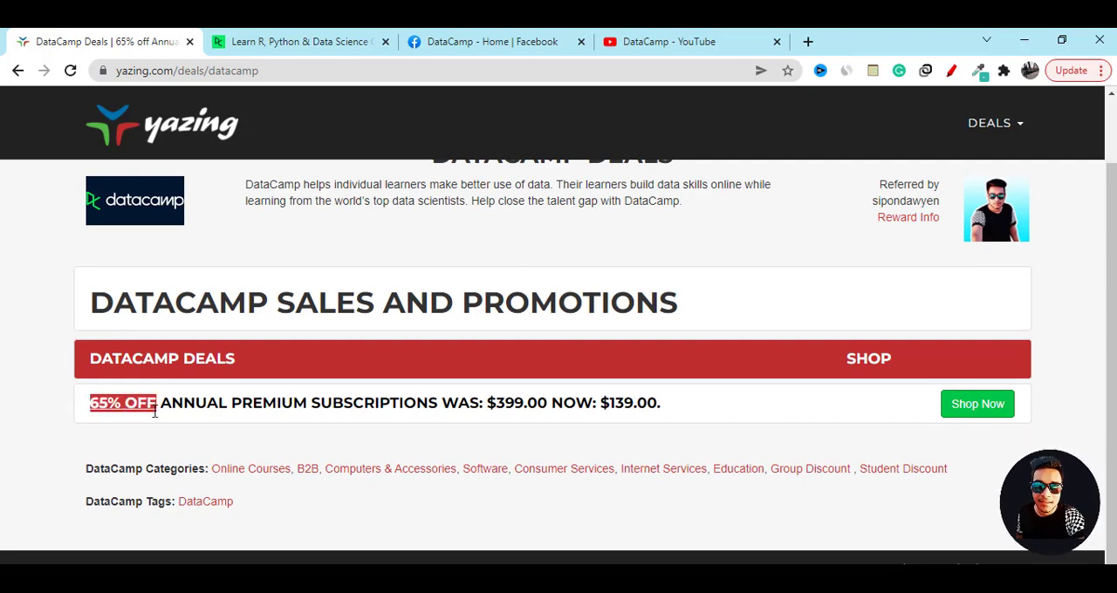
{"action": "left_click", "coordinate": [977, 403]}
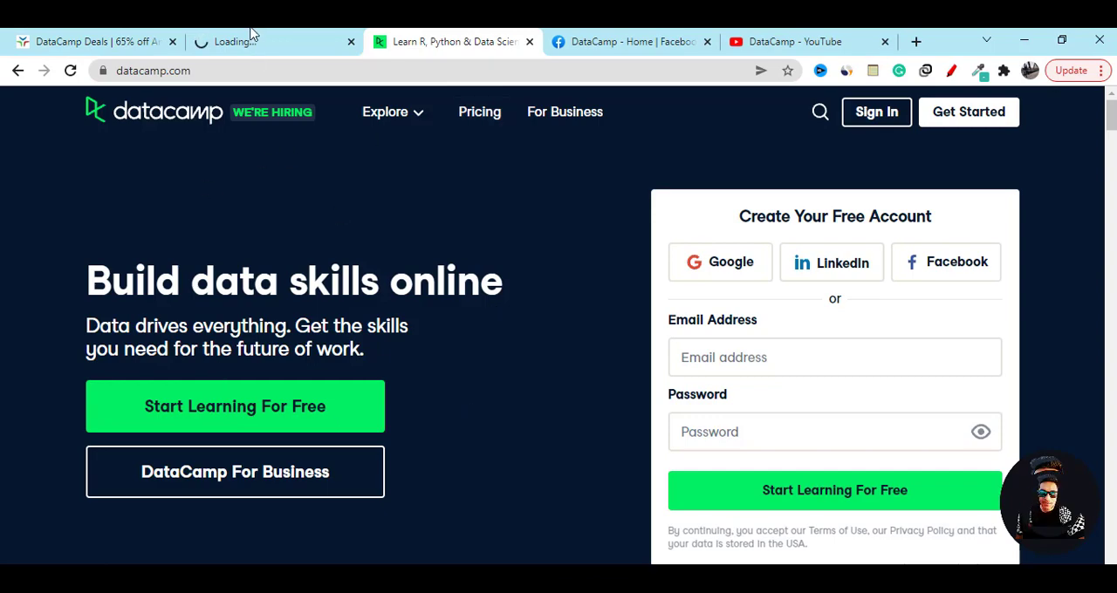
Step: View the new DataCamp Sale 2022 promo tab and scroll through its discounts
{"action": "left_click", "coordinate": [270, 41]}
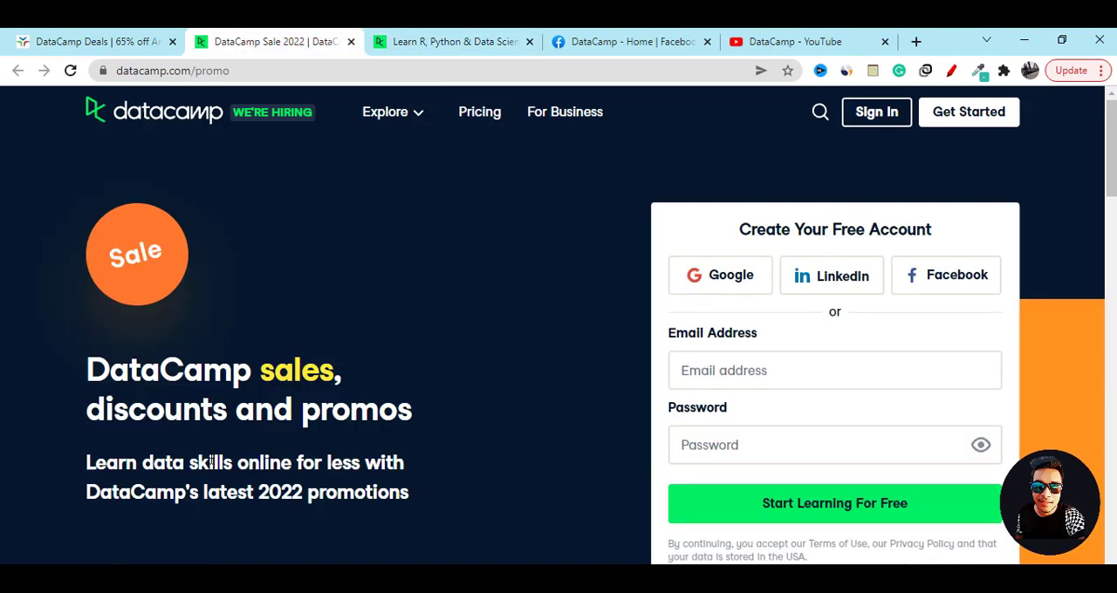
{"action": "mouse_move", "coordinate": [381, 304]}
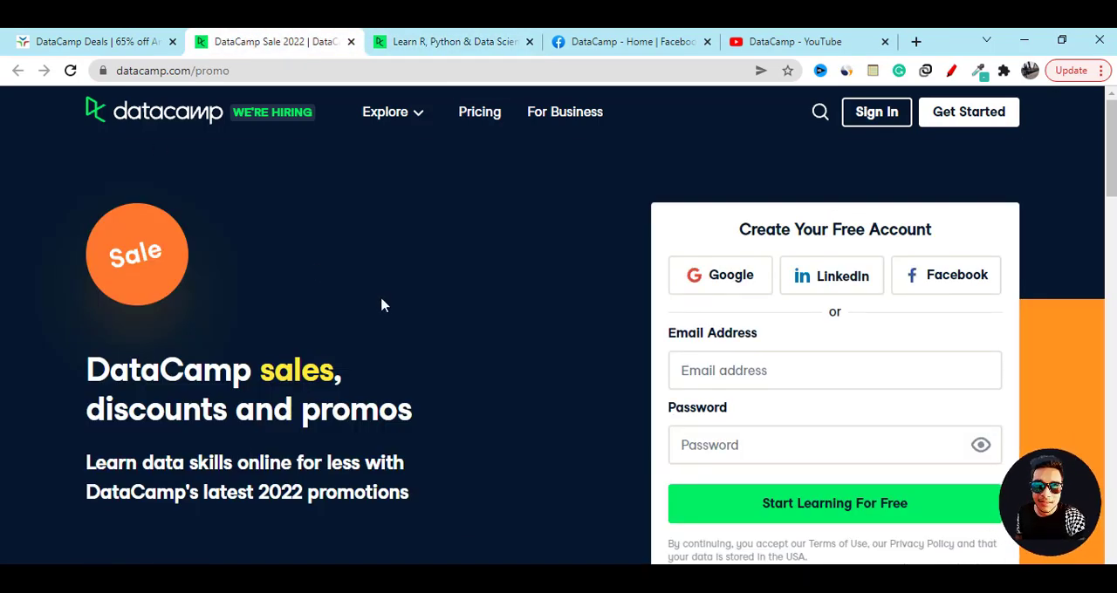
{"action": "mouse_move", "coordinate": [349, 290]}
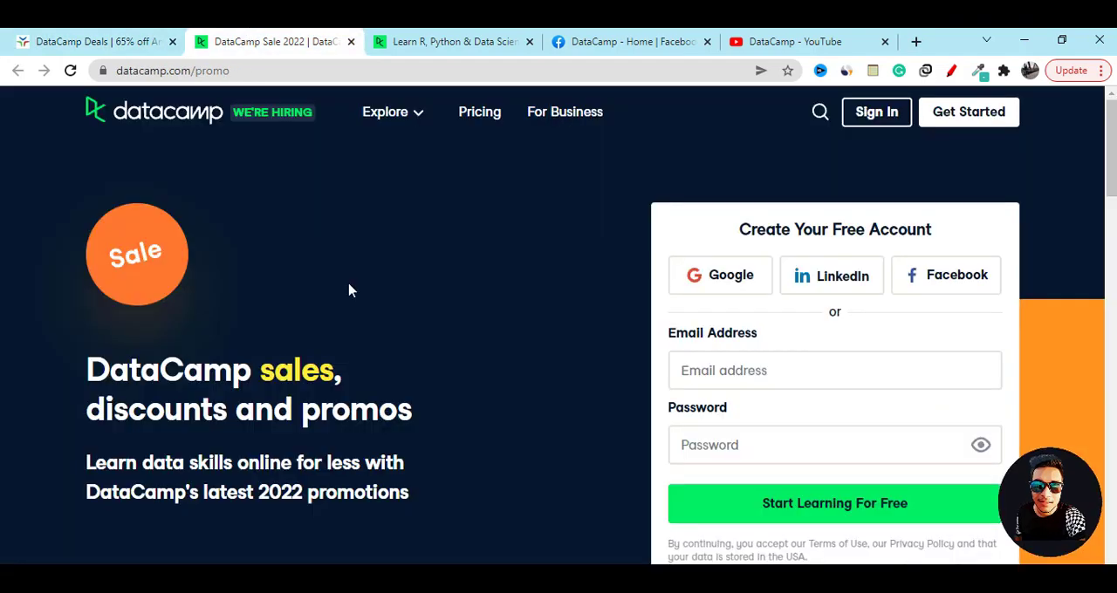
{"action": "scroll", "scroll_direction": "down", "scroll_amount": 3}
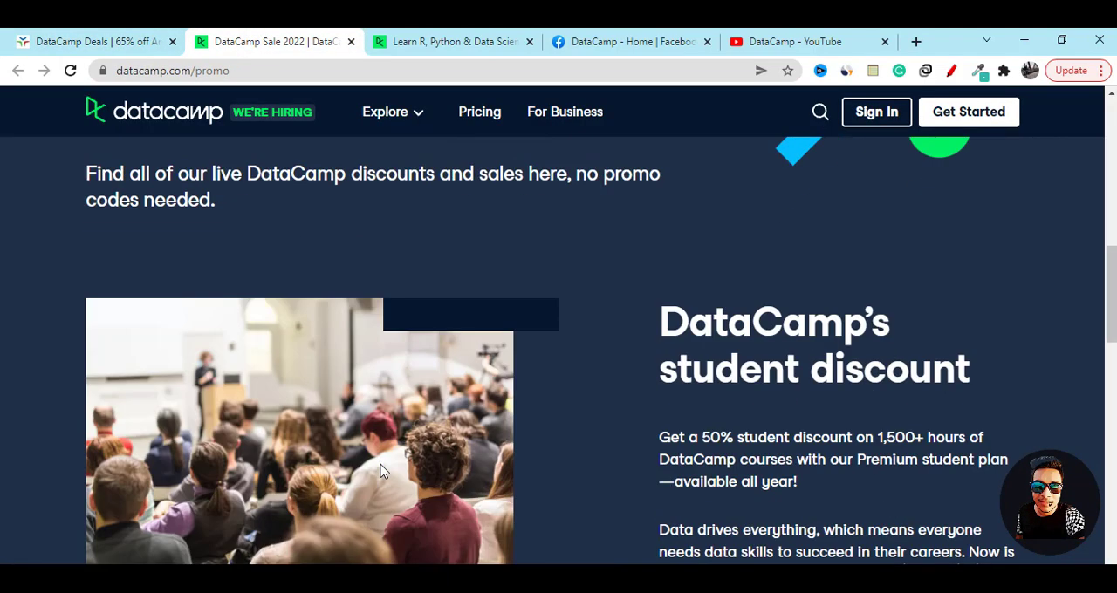
{"action": "scroll", "scroll_direction": "up", "scroll_amount": 3}
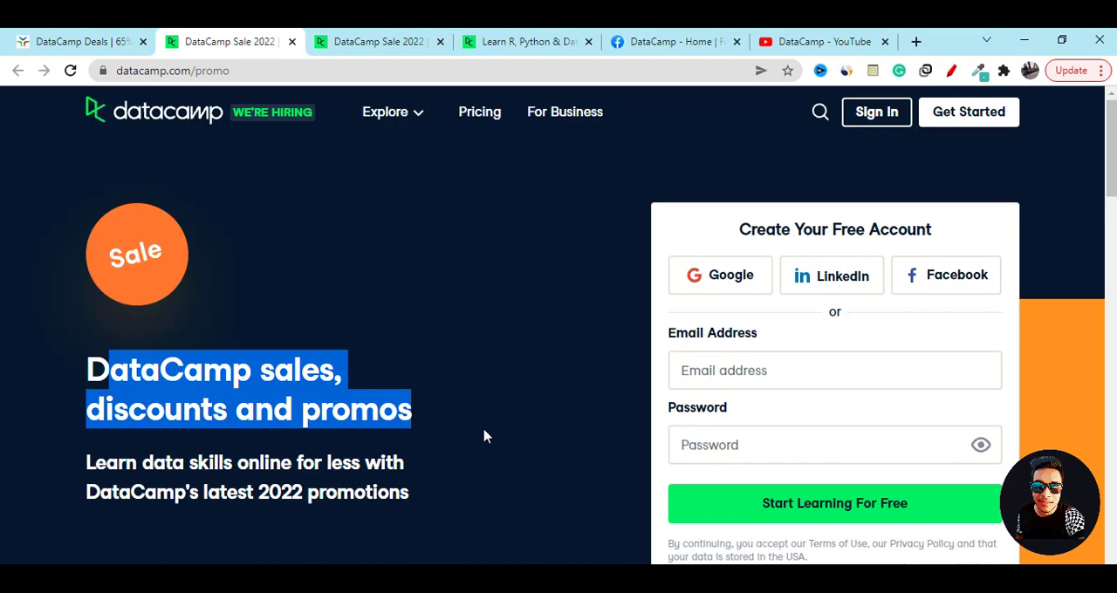
{"action": "scroll", "scroll_direction": "down", "scroll_amount": 3}
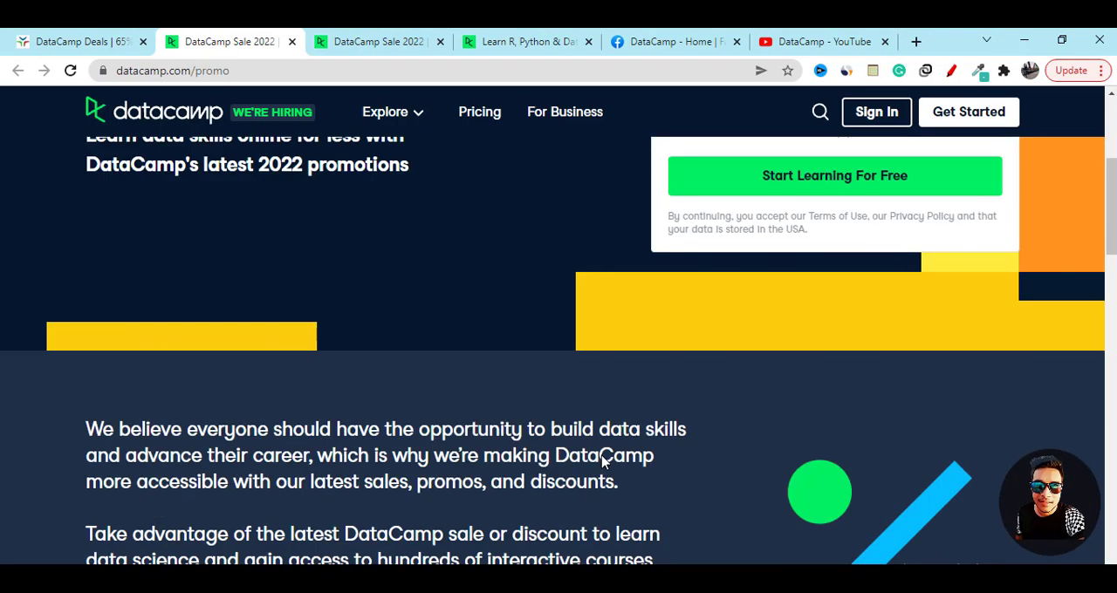
{"action": "scroll", "scroll_direction": "up", "scroll_amount": 3}
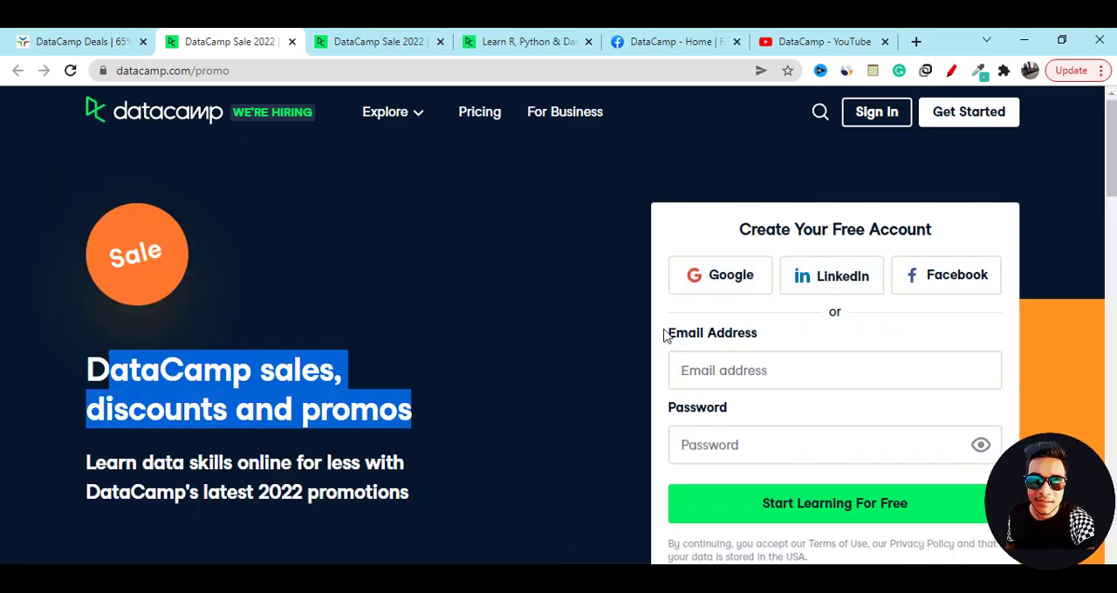
{"action": "scroll", "scroll_direction": "down", "scroll_amount": 3}
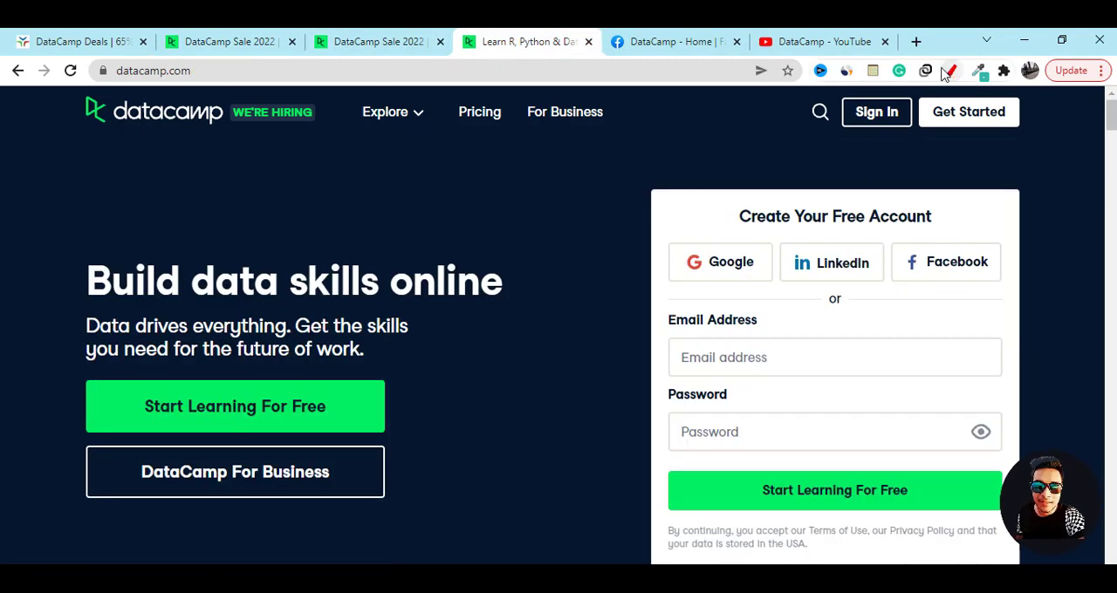
Step: Show Similarweb stats for datacamp.com, including global rank #7,616 and visits over time
{"action": "left_click", "coordinate": [951, 71]}
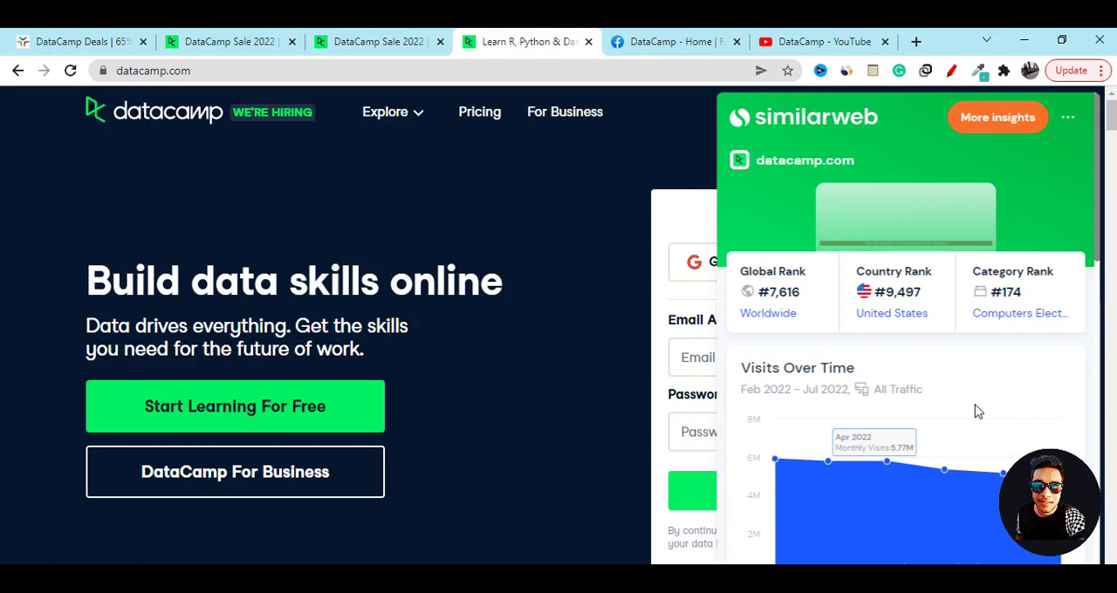
{"action": "mouse_move", "coordinate": [1004, 470]}
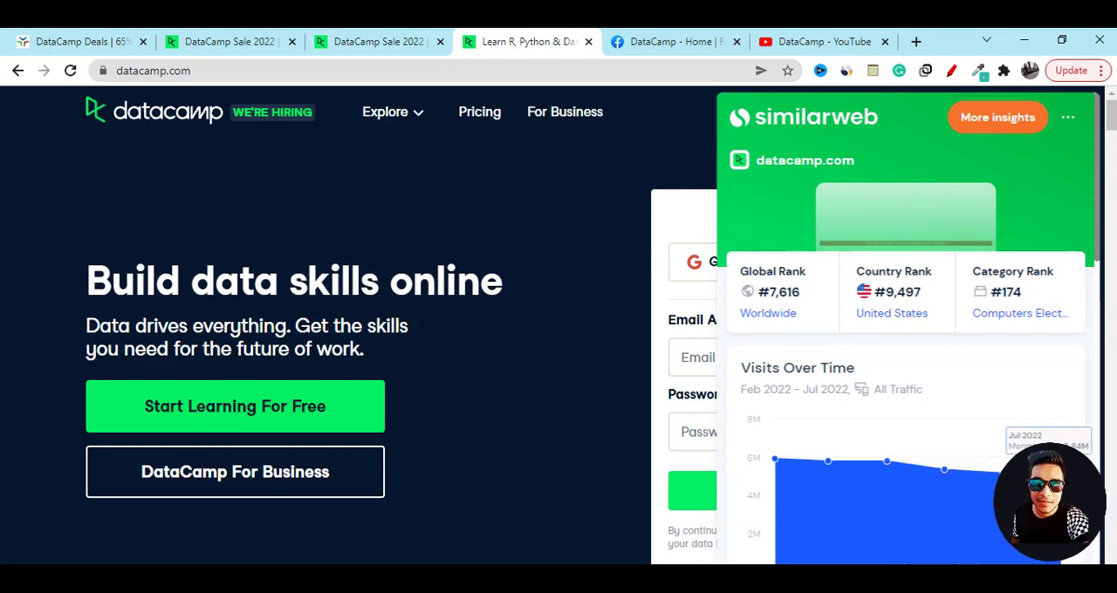
{"action": "mouse_move", "coordinate": [943, 471]}
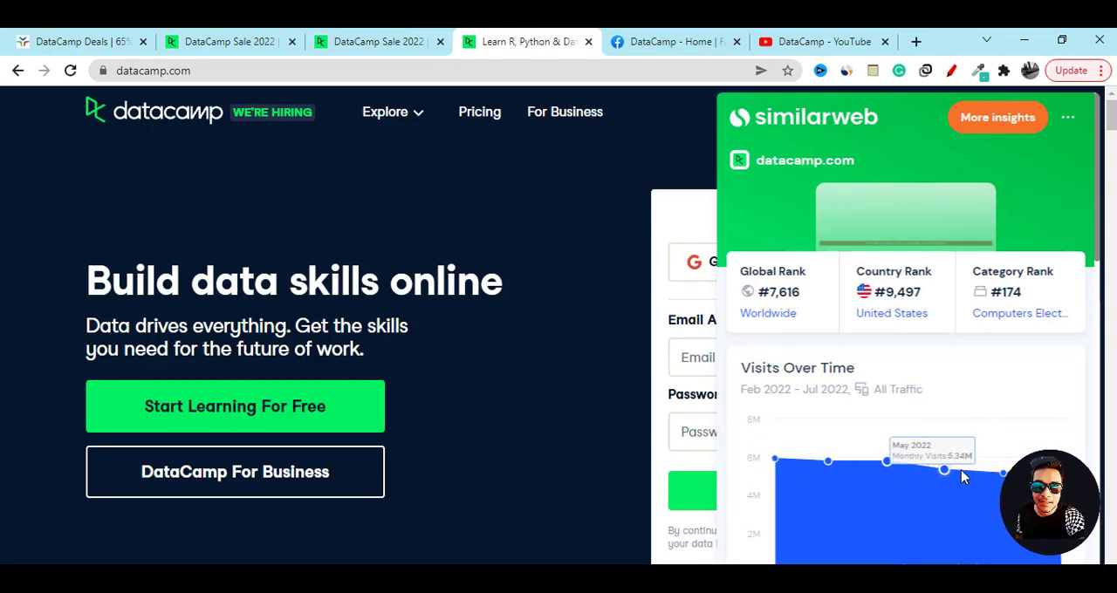
{"action": "mouse_move", "coordinate": [1003, 471]}
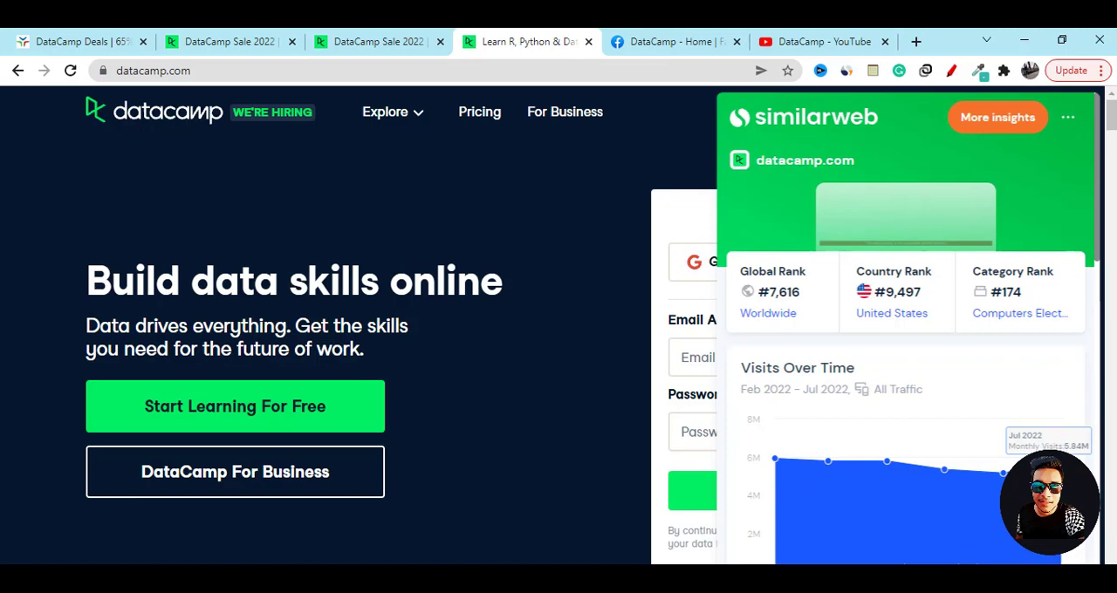
{"action": "scroll", "scroll_direction": "down", "scroll_amount": 3}
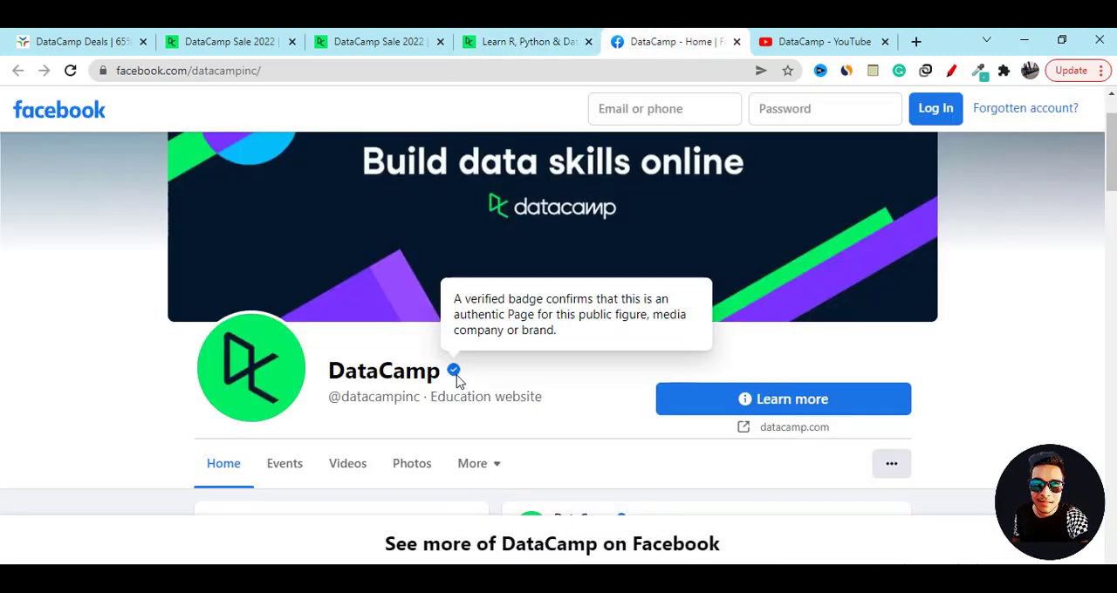
Step: Scroll DataCamp's verified Facebook page down to its About details
{"action": "scroll", "scroll_direction": "down", "scroll_amount": 3}
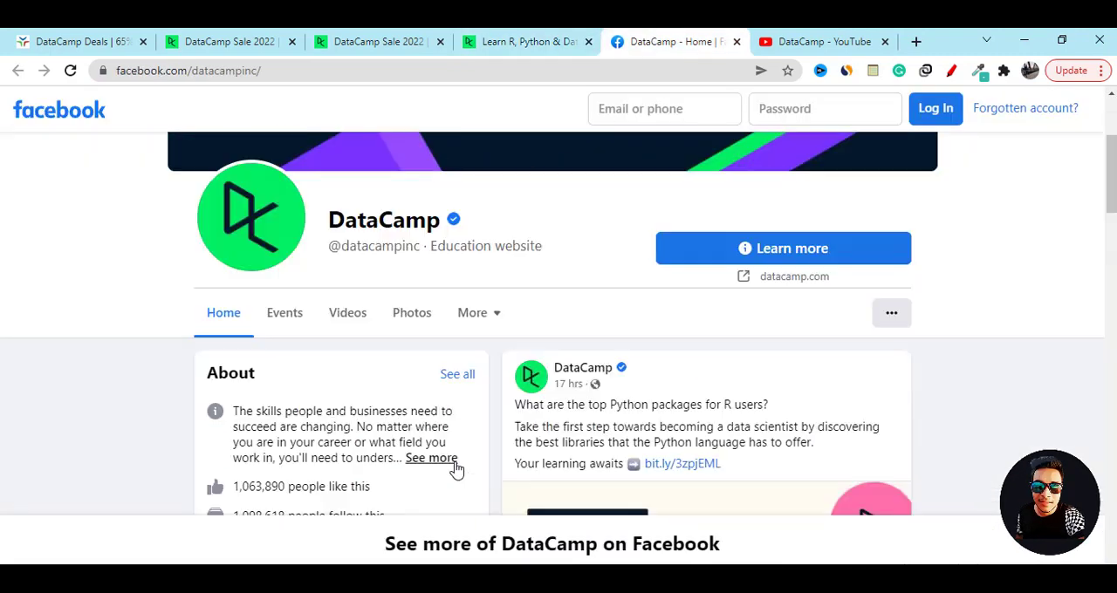
{"action": "scroll", "scroll_direction": "down", "scroll_amount": 3}
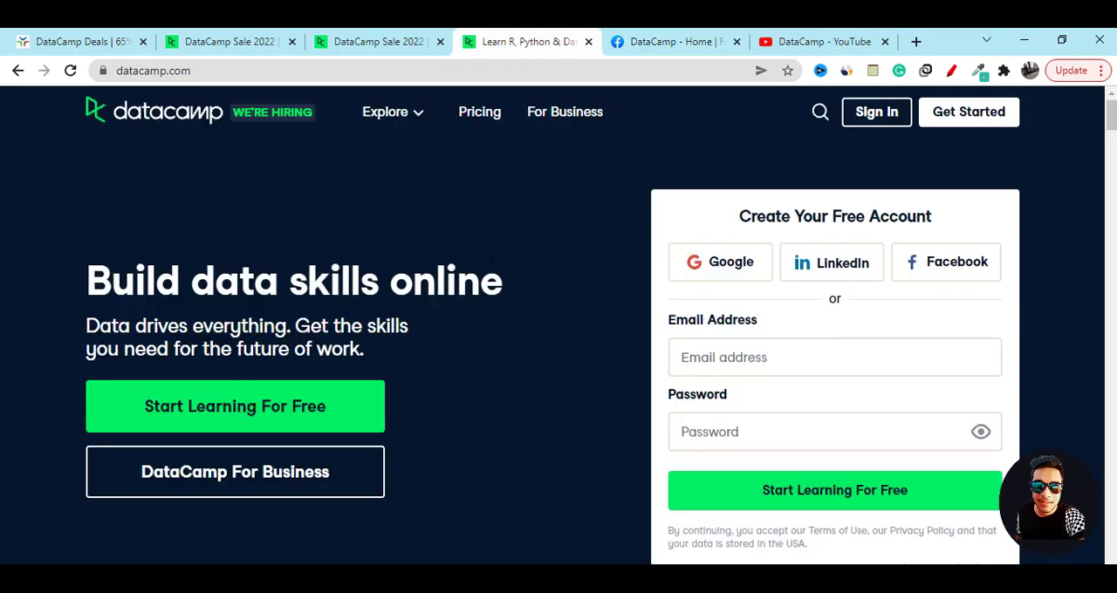
{"action": "mouse_move", "coordinate": [232, 232]}
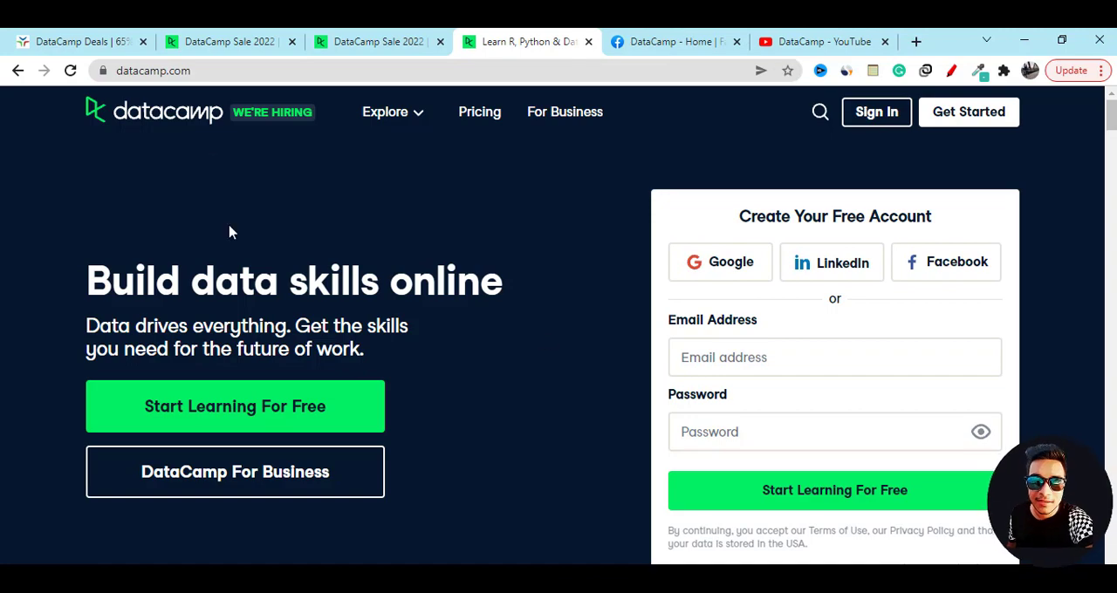
Step: Browse the Videos grid on DataCamp's YouTube channel (about 135K subscribers)
{"action": "left_click", "coordinate": [820, 41]}
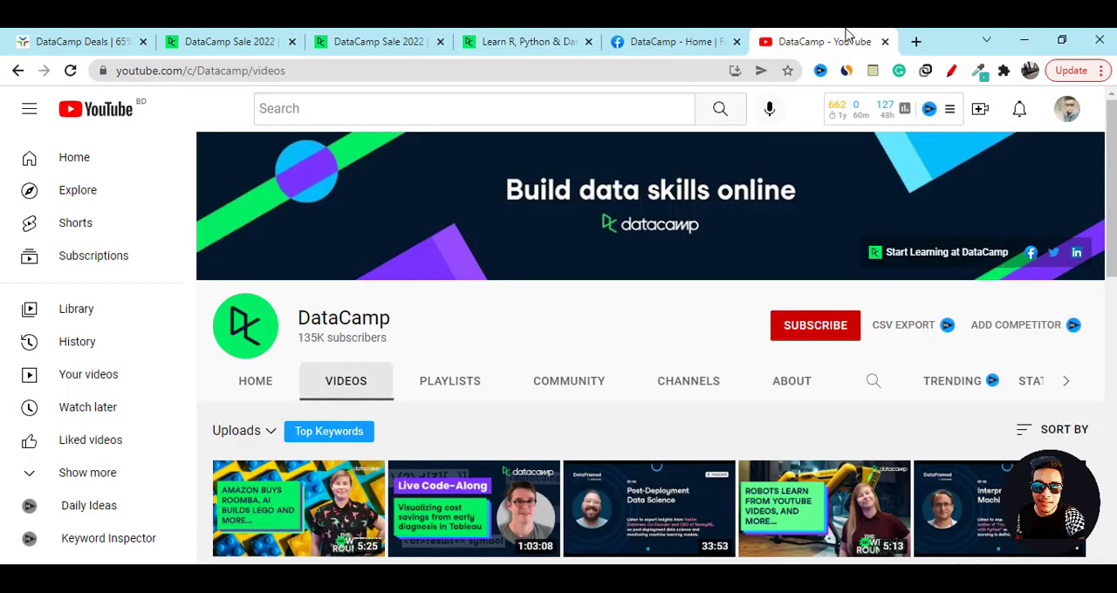
{"action": "mouse_move", "coordinate": [615, 421]}
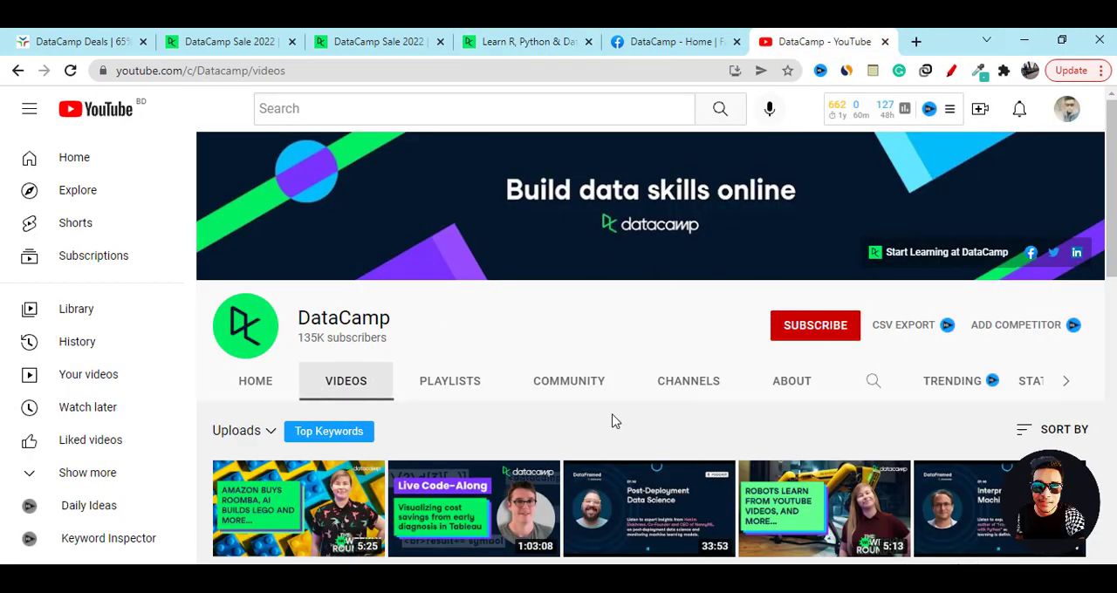
{"action": "scroll", "scroll_direction": "down", "scroll_amount": 3}
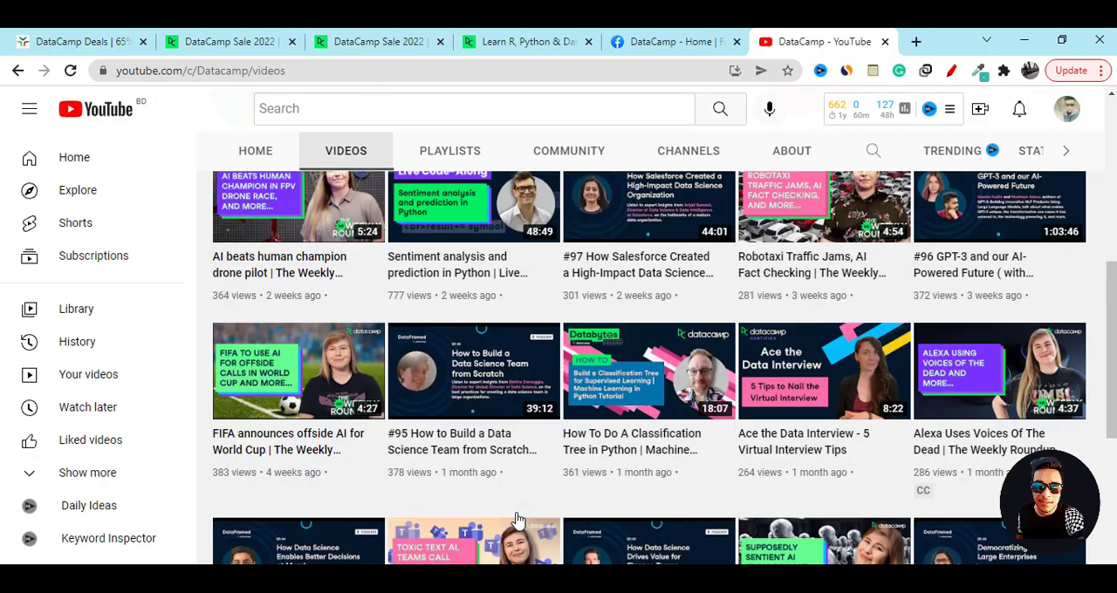
{"action": "scroll", "scroll_direction": "up", "scroll_amount": 3}
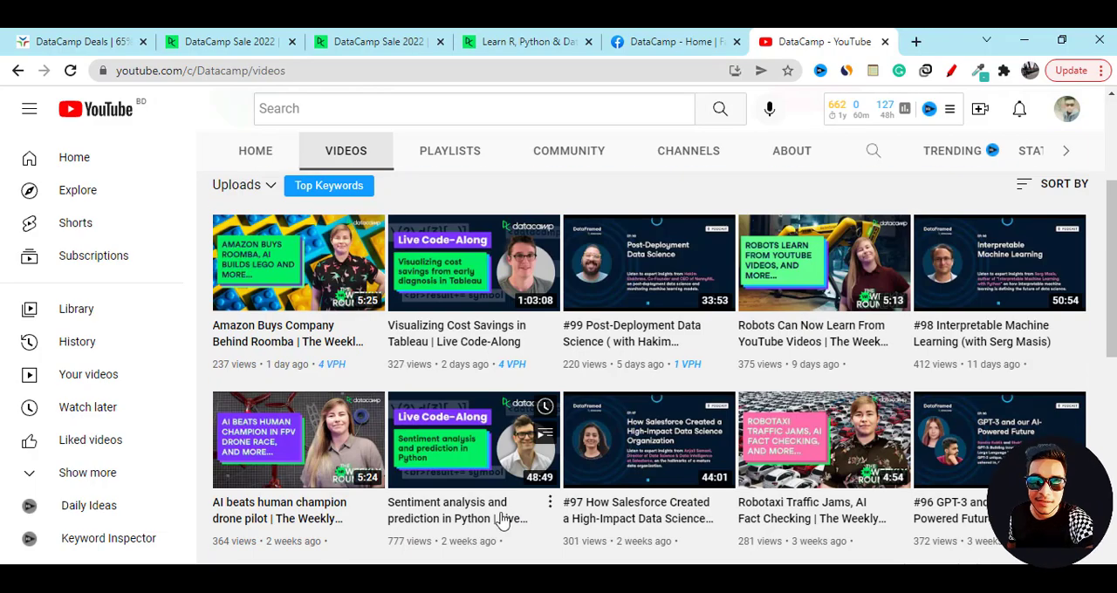
{"action": "scroll", "scroll_direction": "up", "scroll_amount": 3}
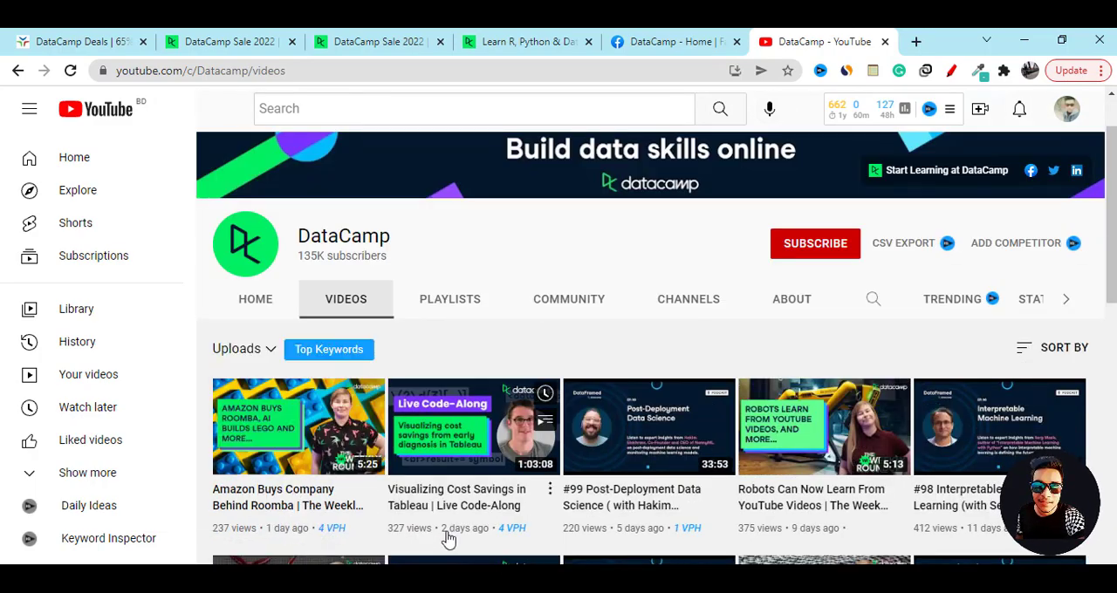
{"action": "mouse_move", "coordinate": [635, 454]}
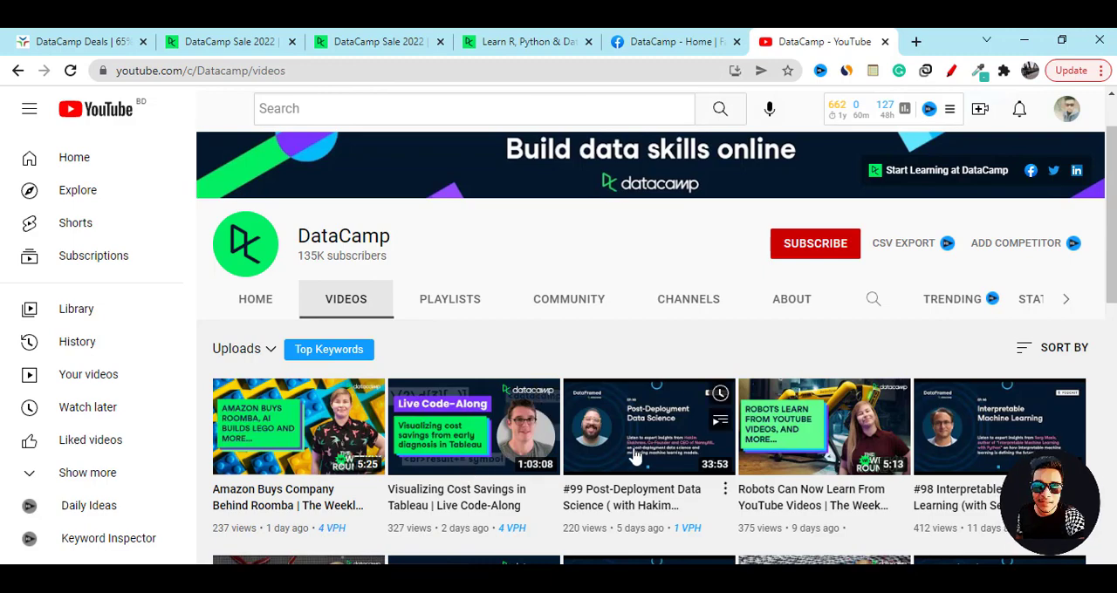
{"action": "mouse_move", "coordinate": [866, 458]}
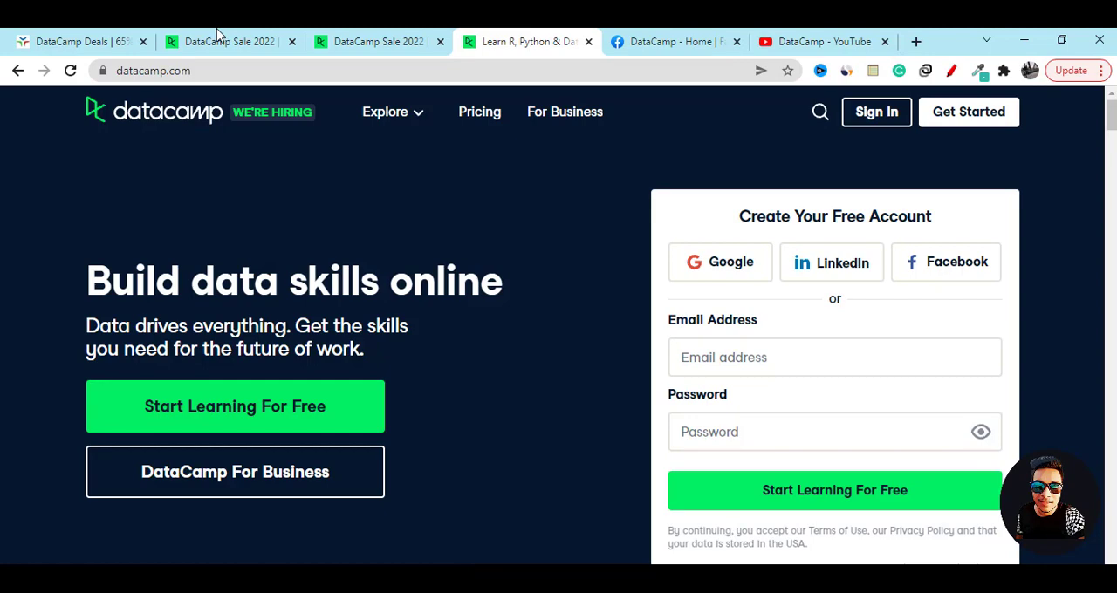
Step: Scroll datacamp.com, then return to the Yazing DataCamp deals tab
{"action": "scroll", "scroll_direction": "down", "scroll_amount": 3}
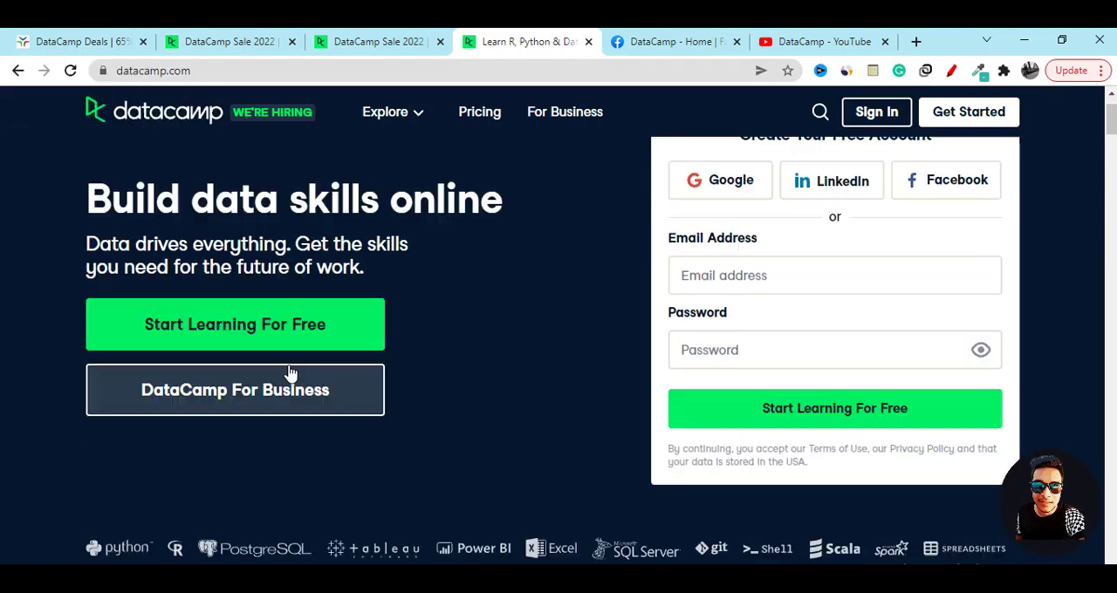
{"action": "left_click", "coordinate": [78, 41]}
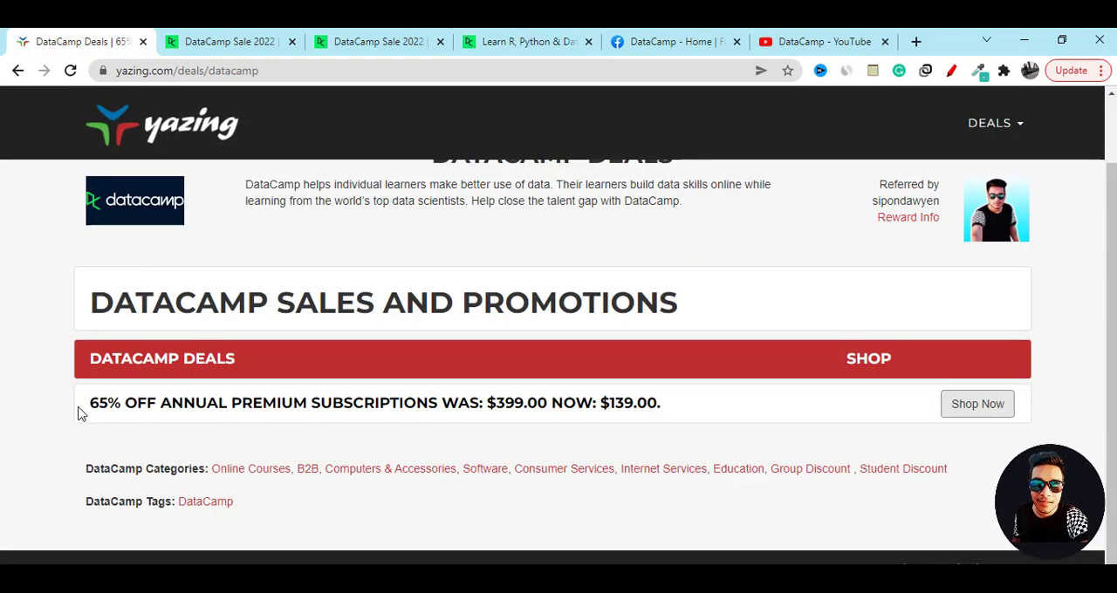
{"action": "mouse_move", "coordinate": [977, 404]}
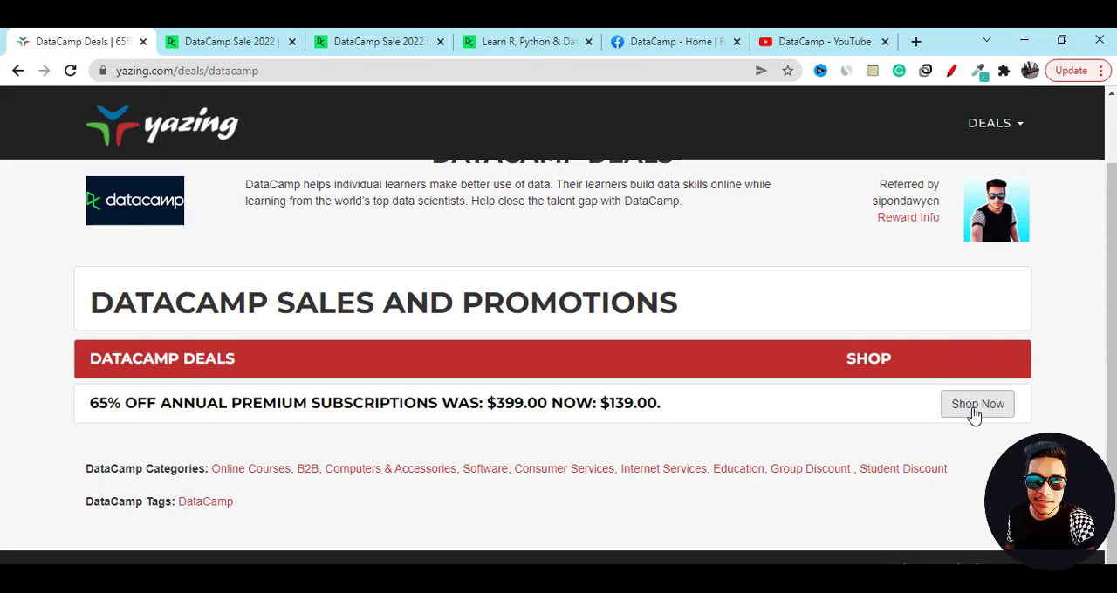
Step: Follow the 65% off annual premium deal and scroll the datacamp.com/promo page
{"action": "left_click", "coordinate": [978, 404]}
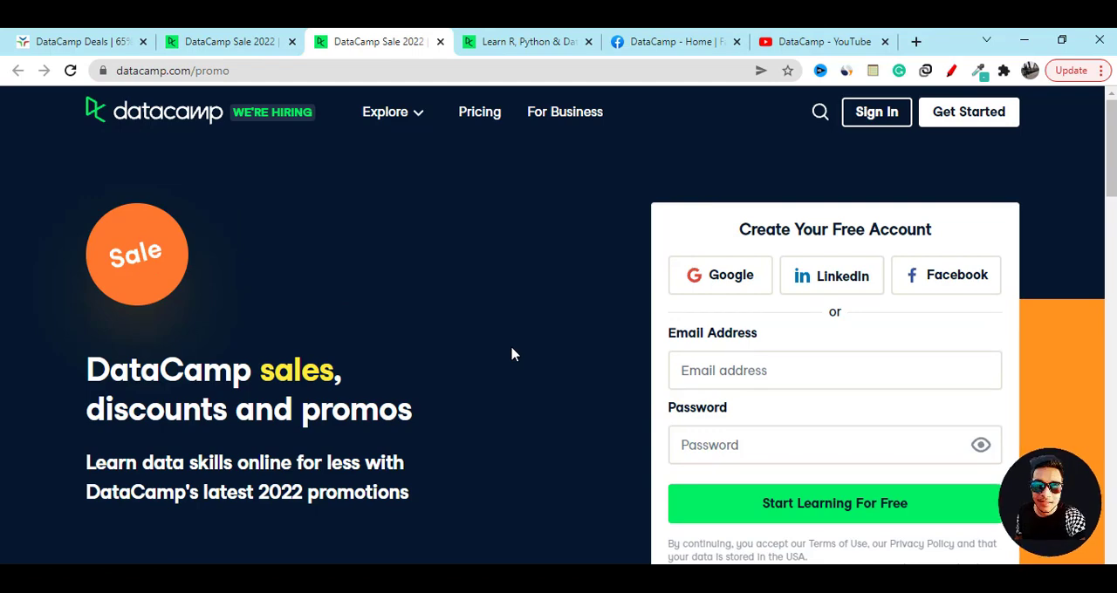
{"action": "scroll", "scroll_direction": "down", "scroll_amount": 3}
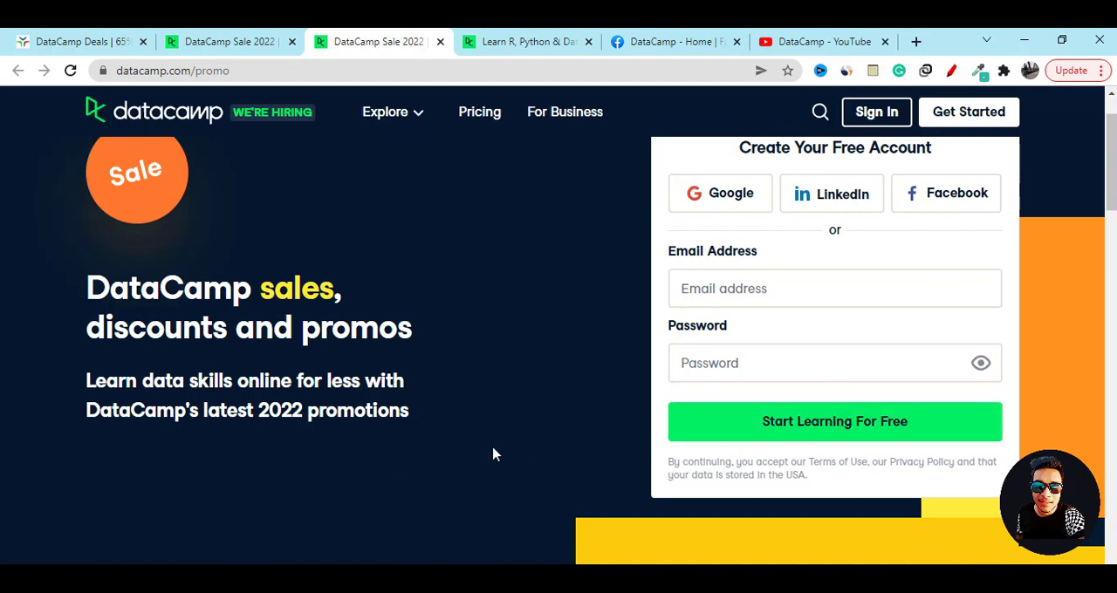